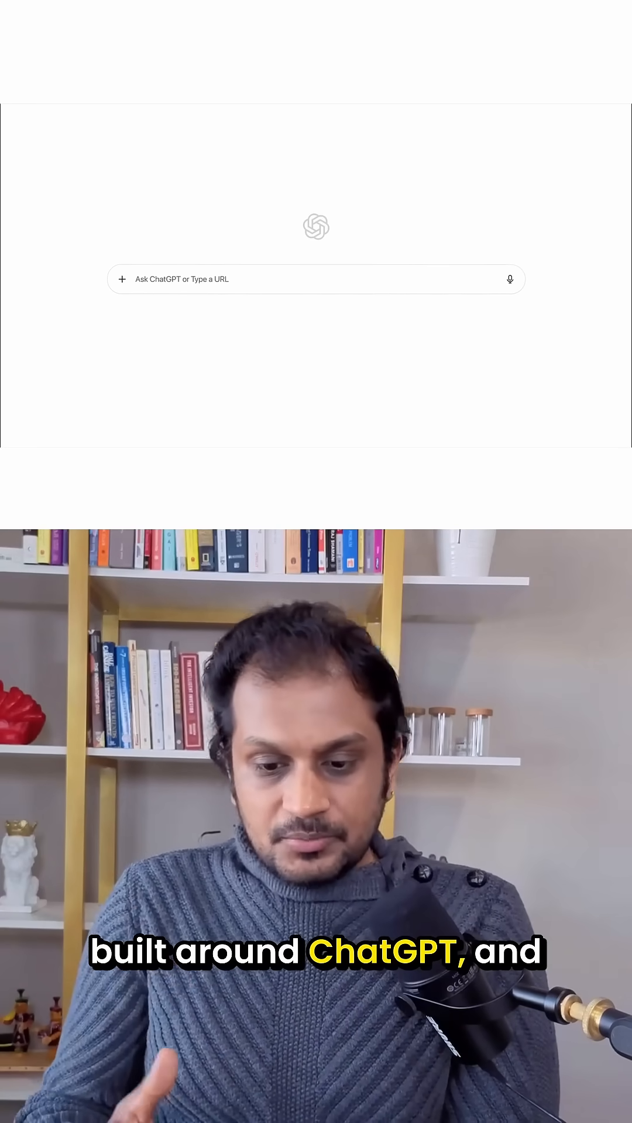
Step: Navigate to Vrbo and reach the A-Frame by Sunday River listing in Bethel, Maine
text(vrbo.com)
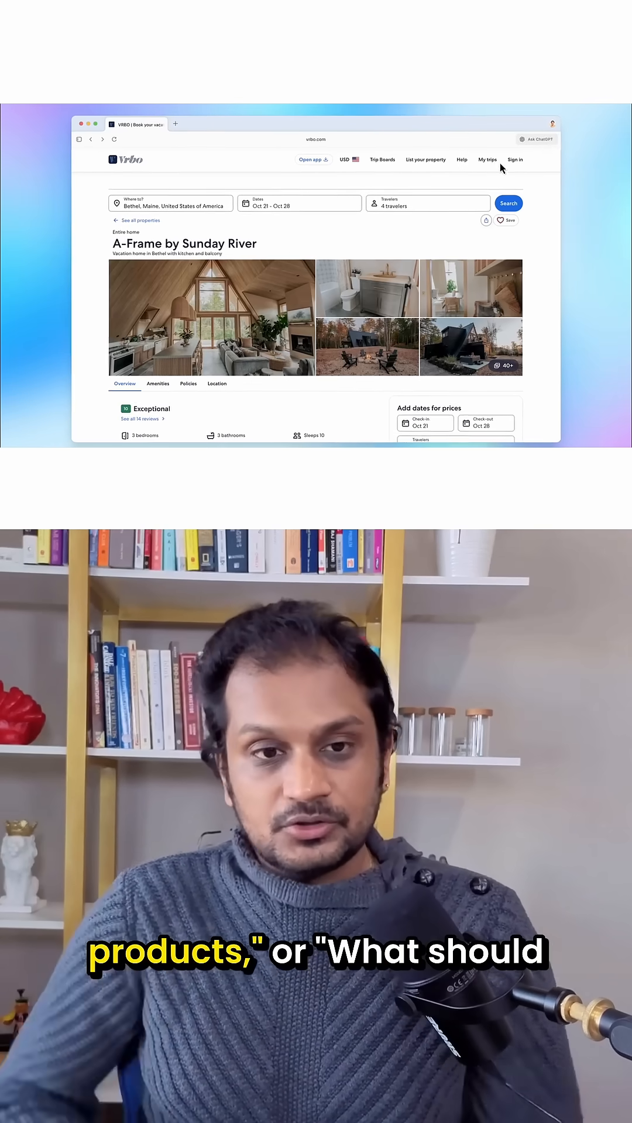
Step: Ask ChatGPT in the sidebar a question about the A-Frame listing, starting 'Are there g'
click(536, 138)
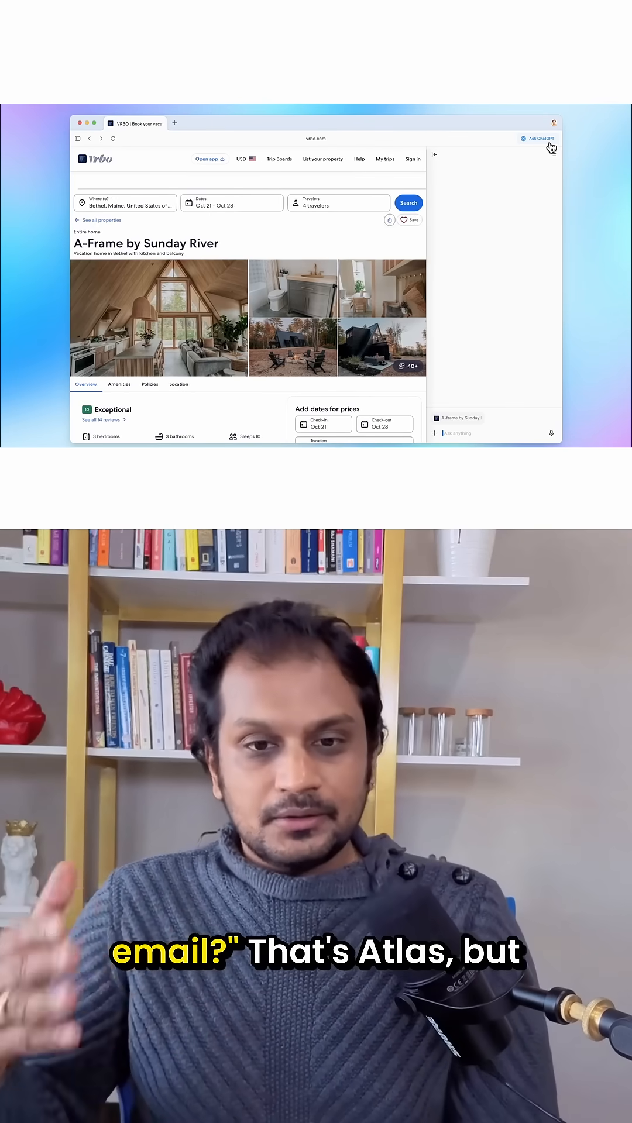
text(Are there g)
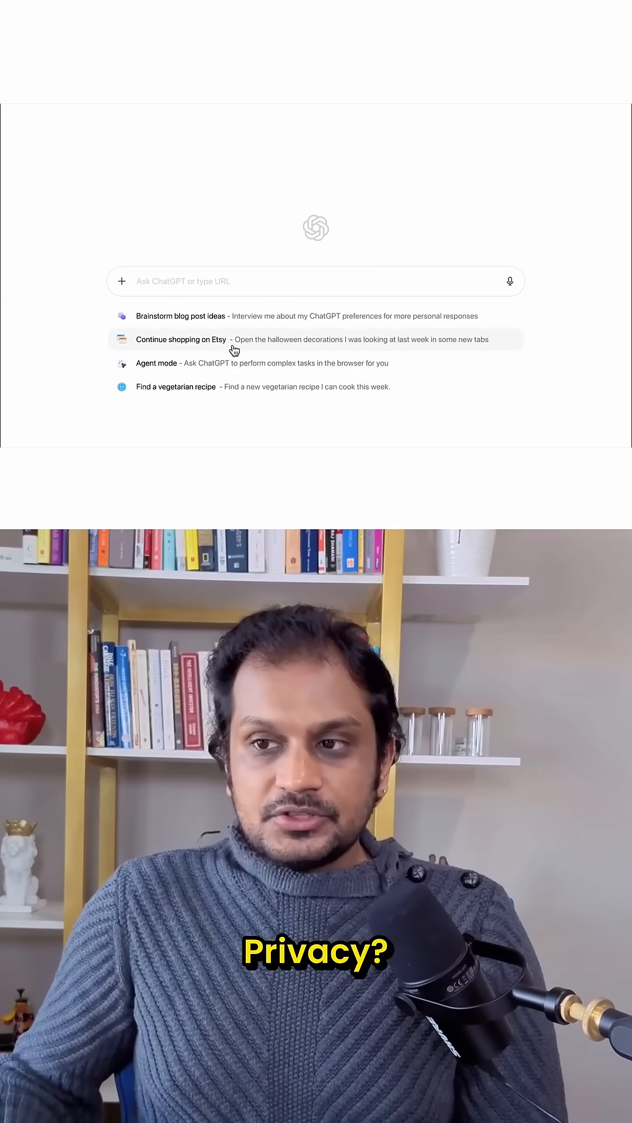
Step: Use the 'Continue shopping on Etsy' suggestion to reopen five Etsy Halloween decor pages
click(180, 340)
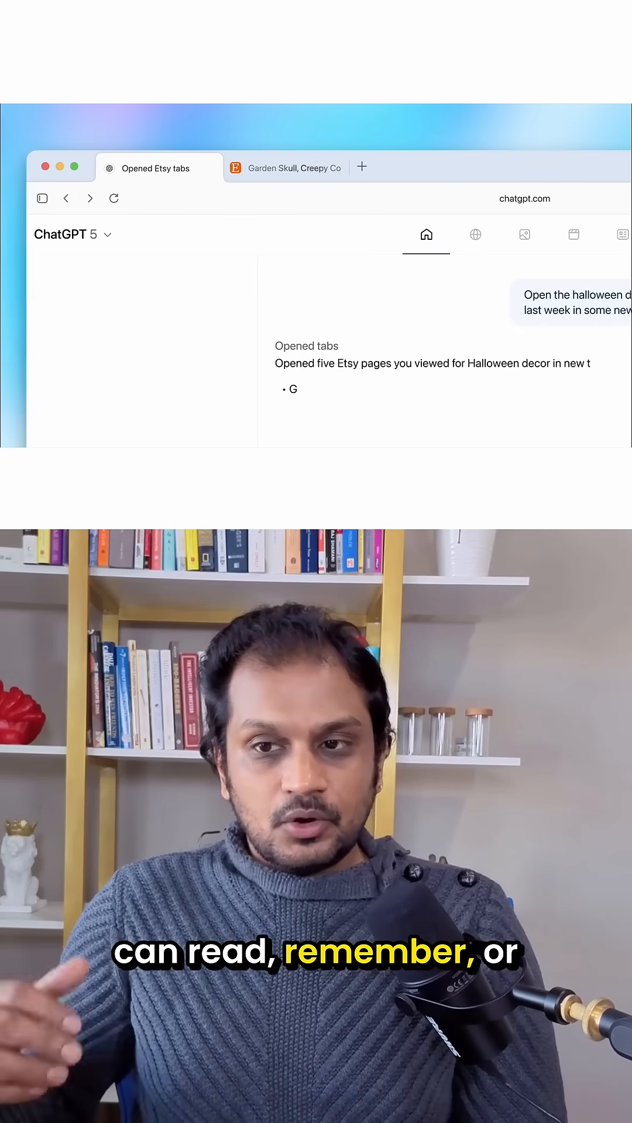